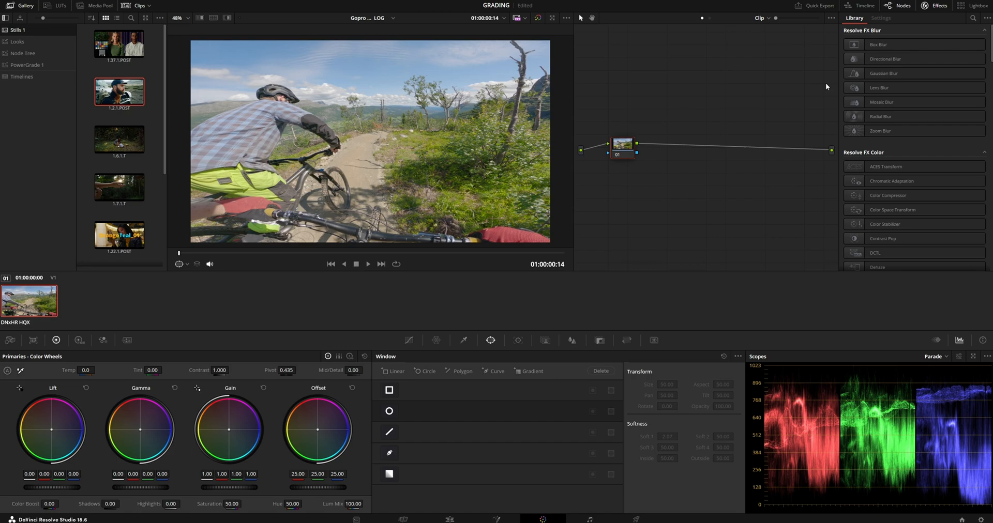
mouse_move(684, 94)
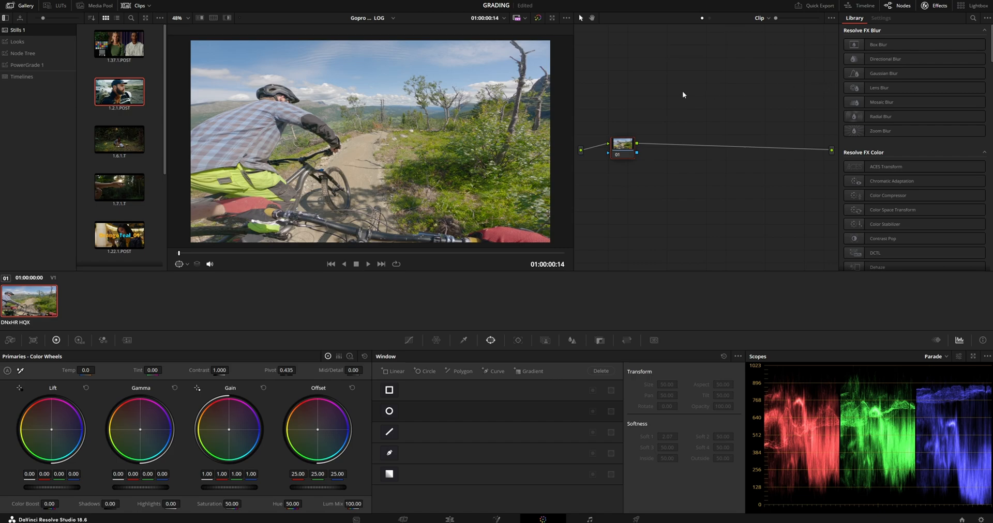
mouse_move(196, 483)
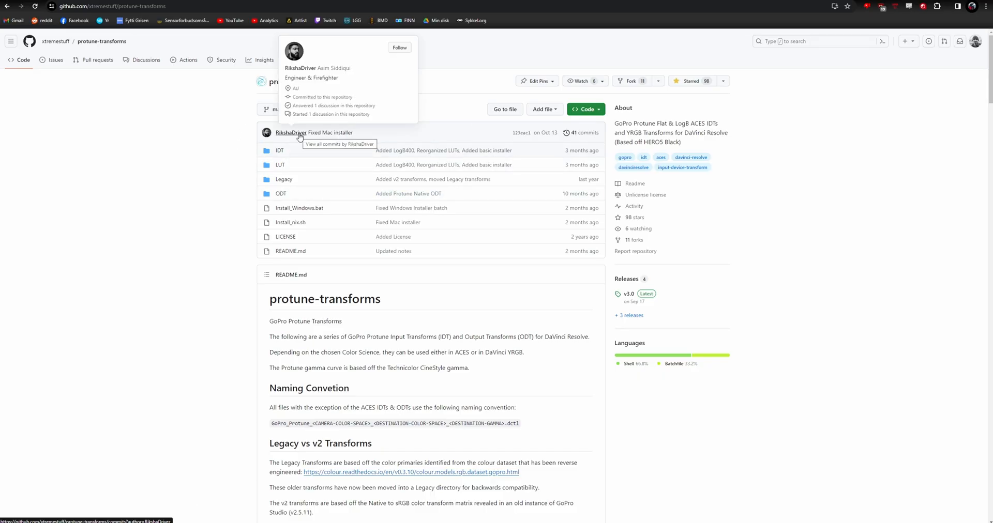
mouse_move(123, 52)
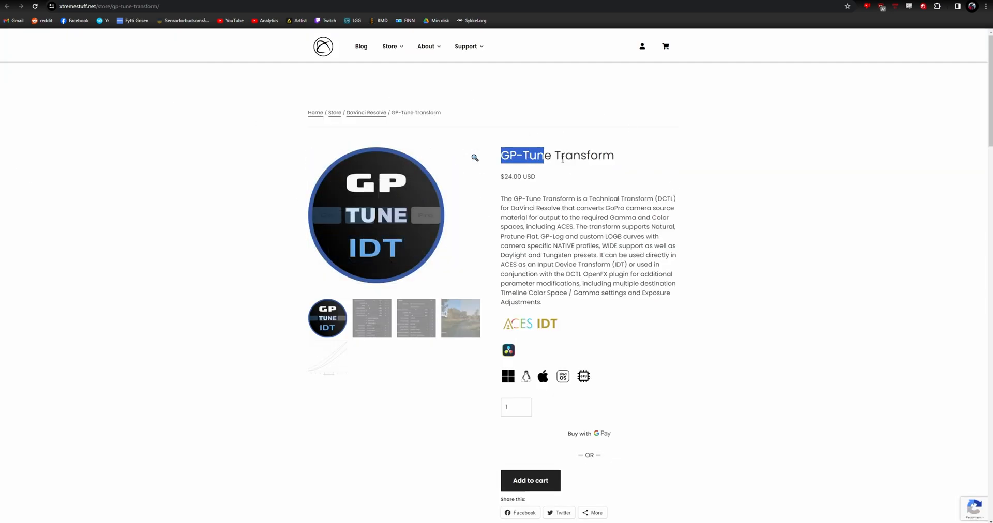
Scroll down the GP-Tune Transform store page in Chrome.
scroll(down, 3)
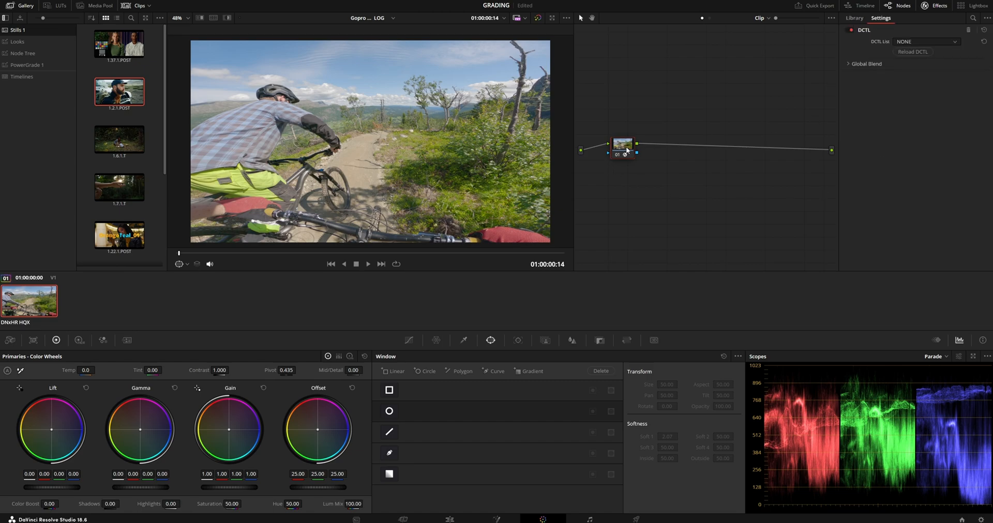
Load the GP-Tune Transform DCTL on node 01 with GoPro model HERO11.
click(952, 39)
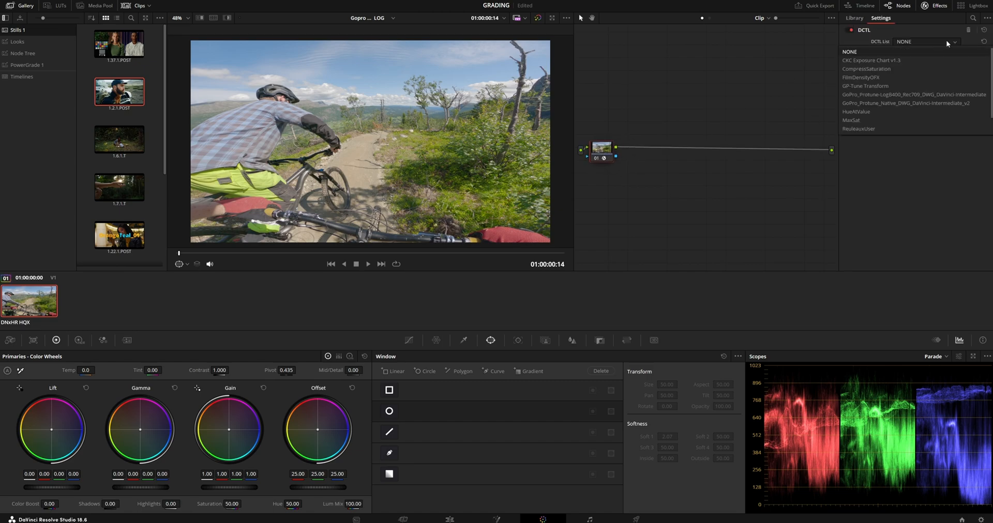
click(863, 86)
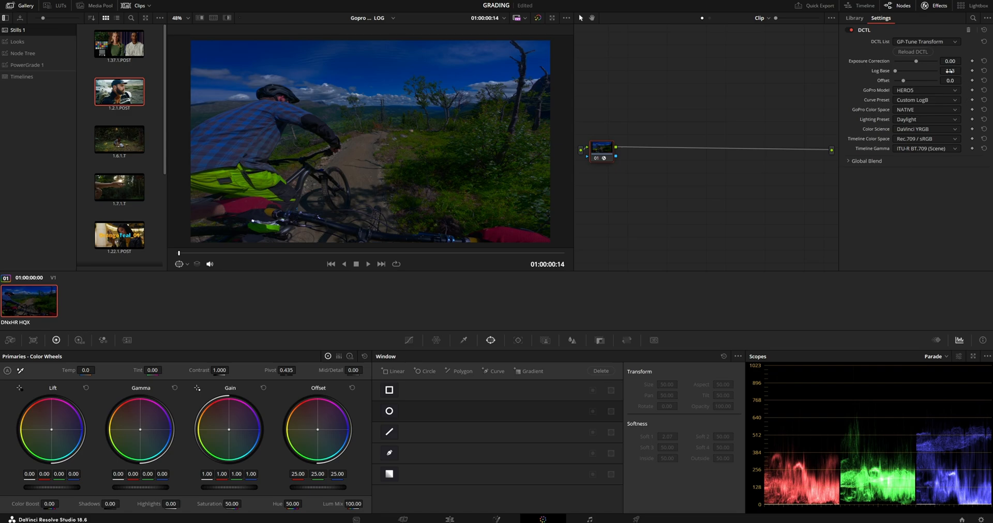
click(949, 69)
text(400)
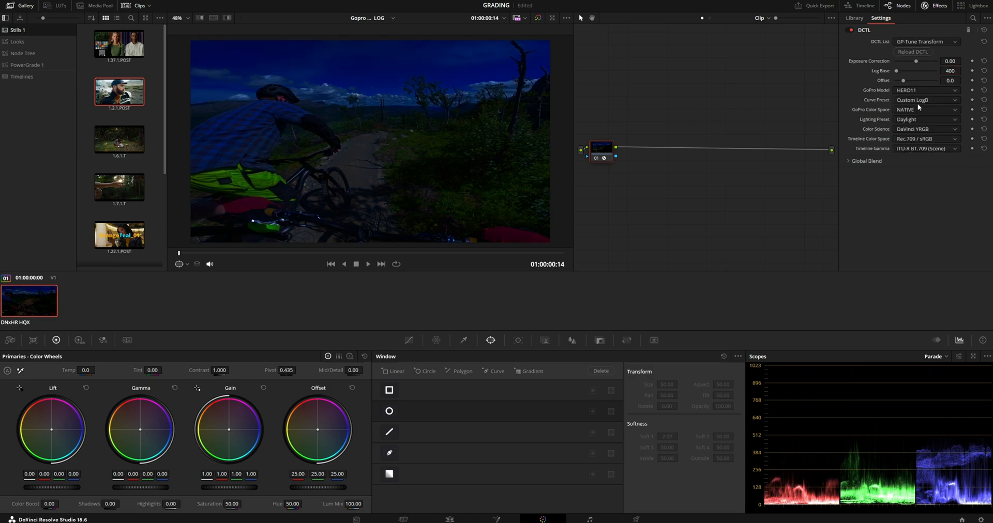
Set GoPro colour space to Rec.709 after comparing it against NATIVE.
click(926, 99)
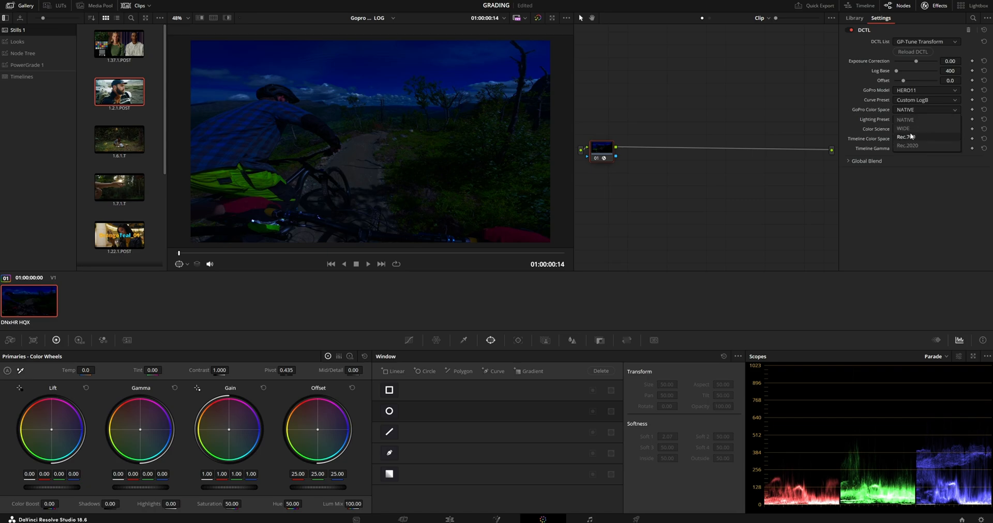
click(906, 137)
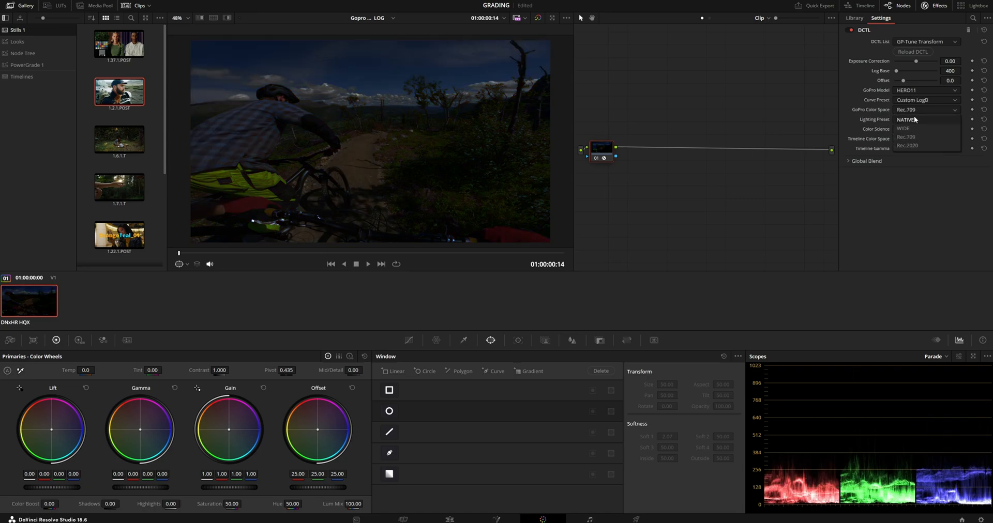
click(905, 120)
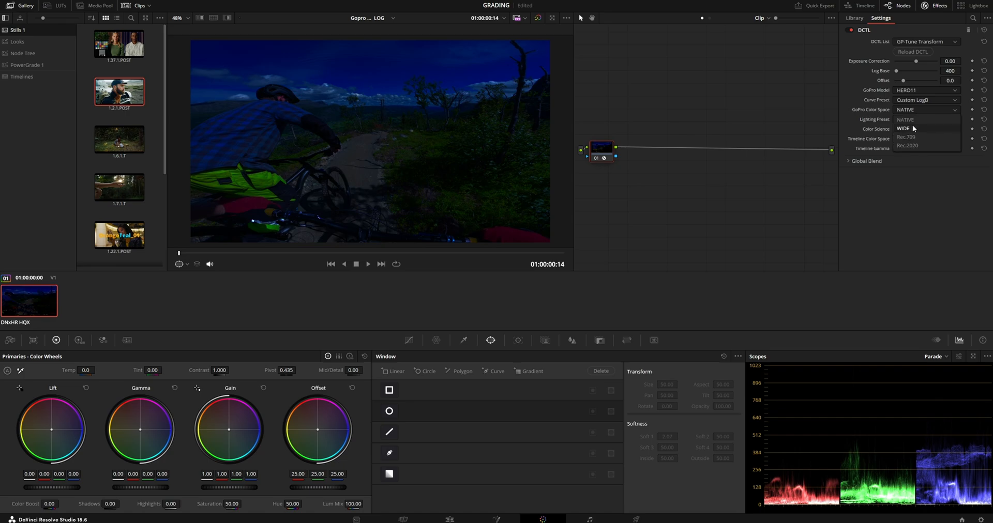
click(903, 128)
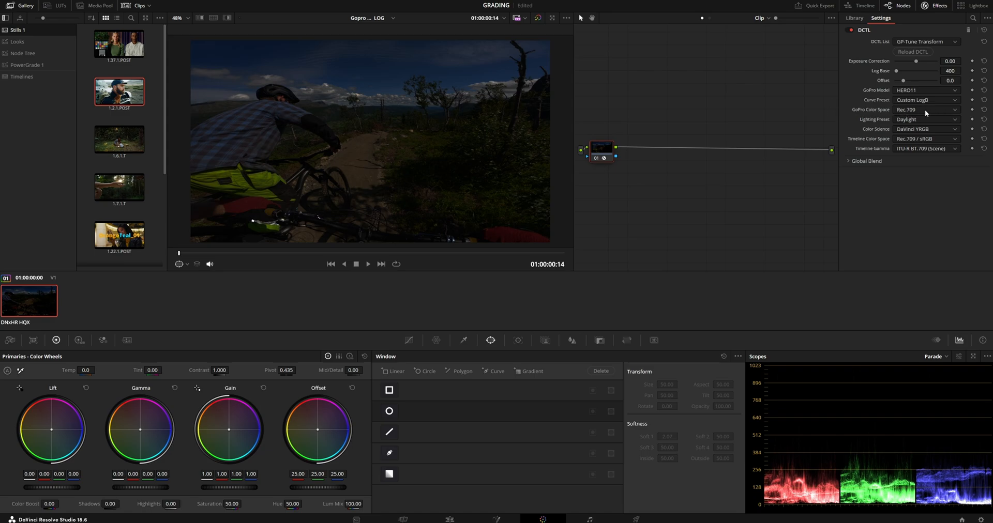
mouse_move(912, 111)
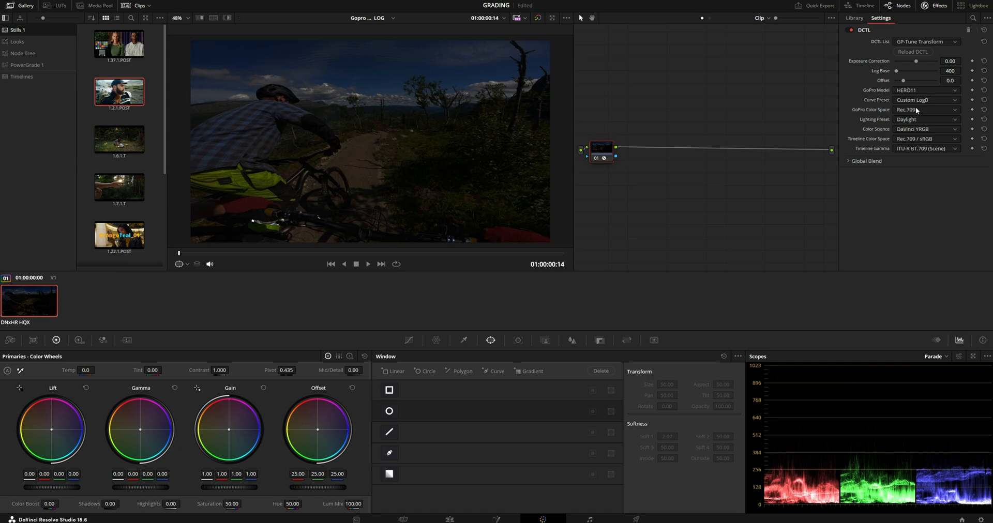
click(926, 110)
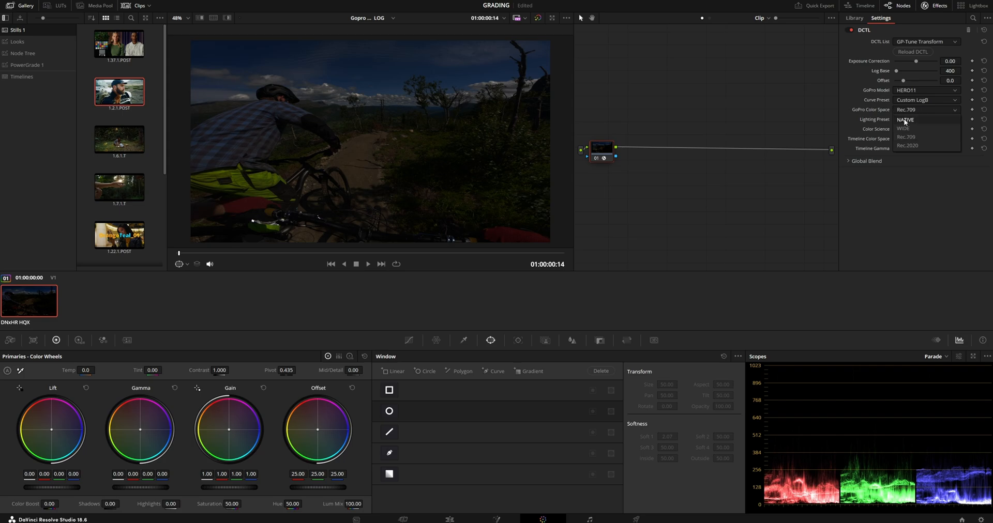
click(905, 120)
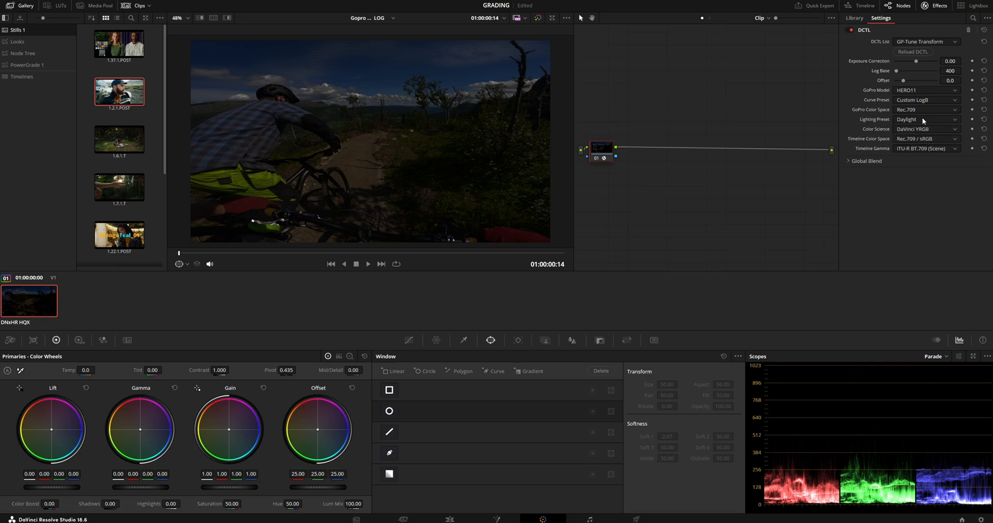
Set the DCTL timeline colour space to DaVinci Wide Gamut.
click(926, 128)
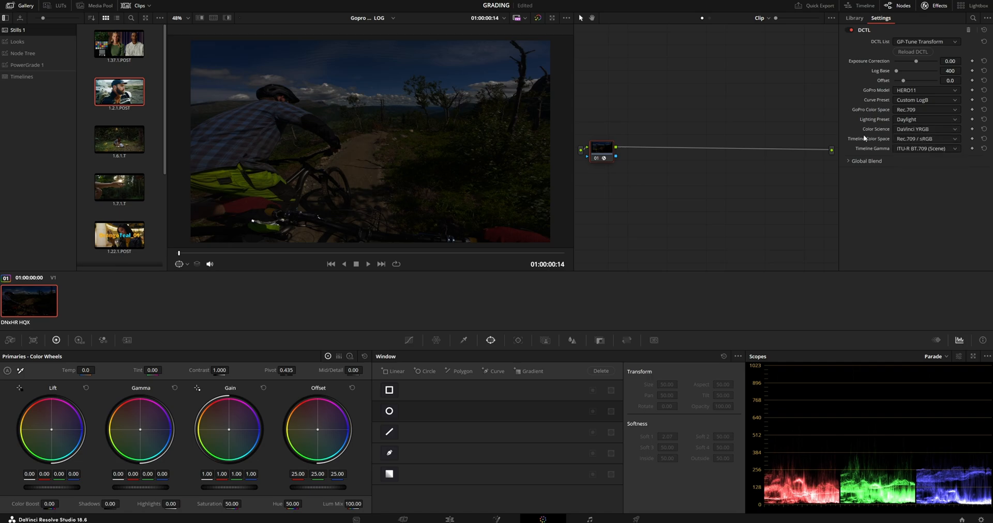
click(926, 138)
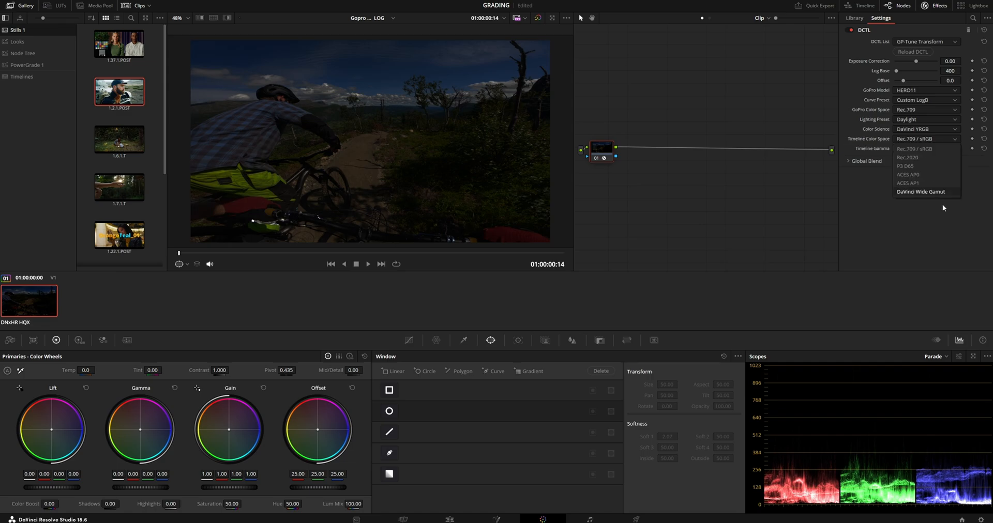
click(921, 191)
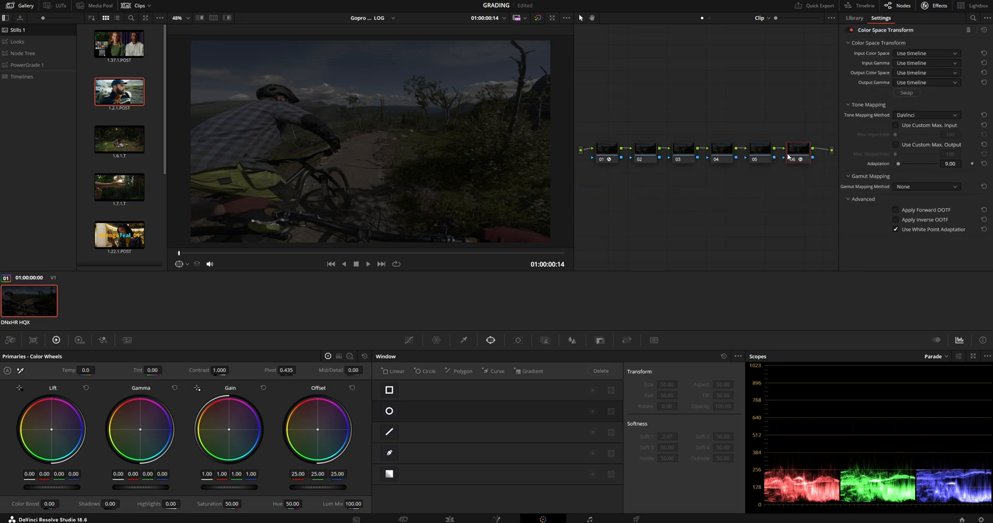
Set node 06 CST input gamma to DaVinci Intermediate and gamut mapping to Saturation Compression.
click(845, 43)
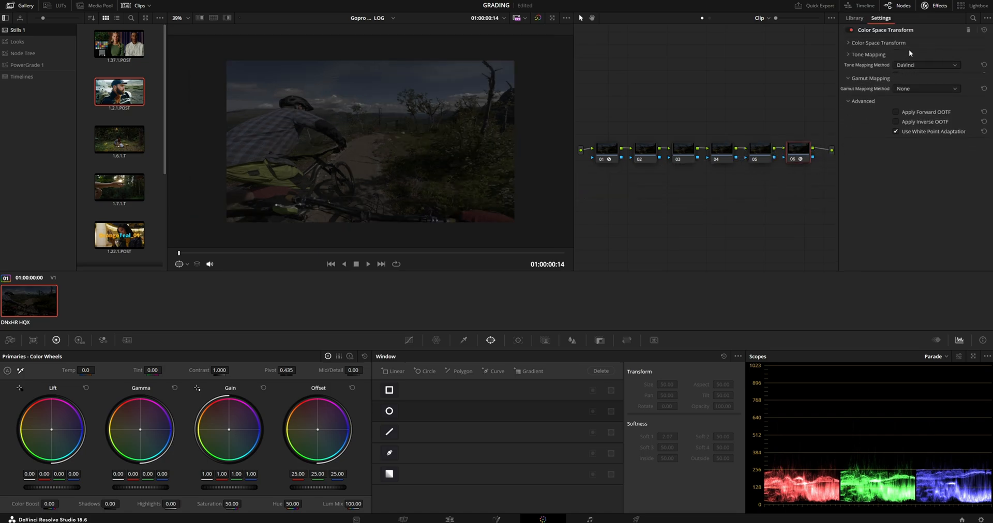
click(938, 62)
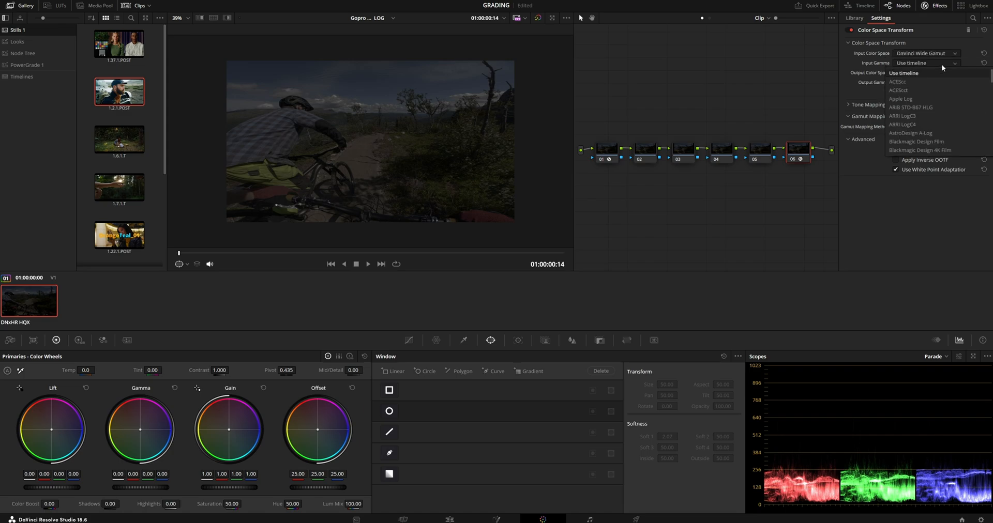
click(938, 73)
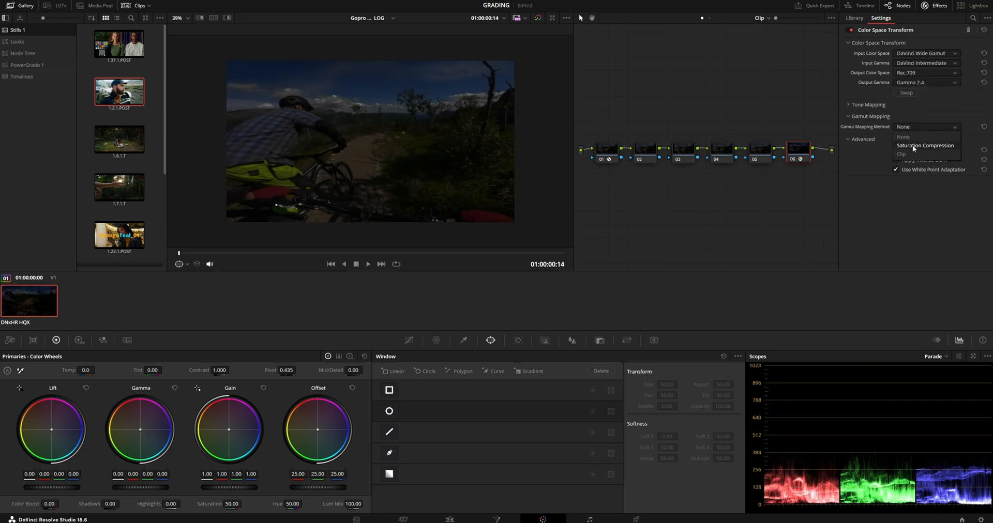
click(926, 145)
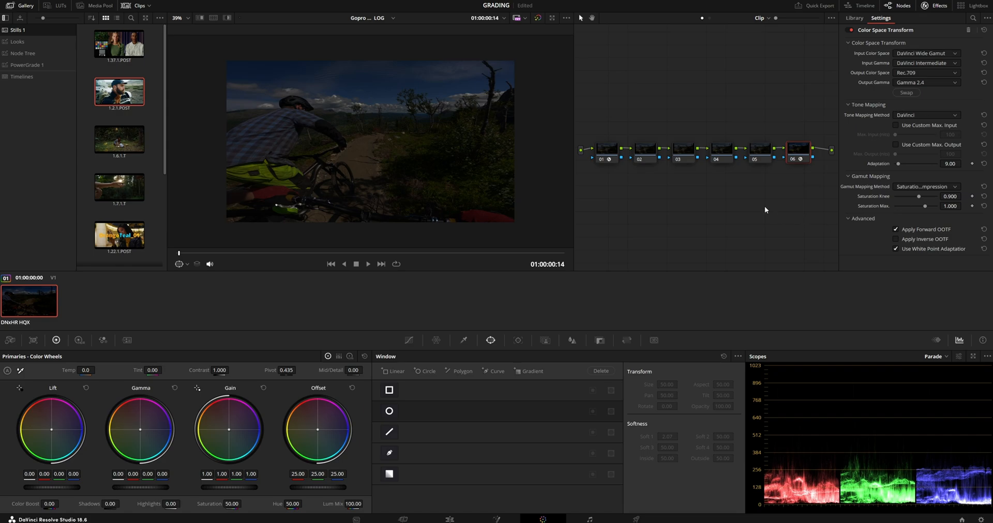
click(608, 150)
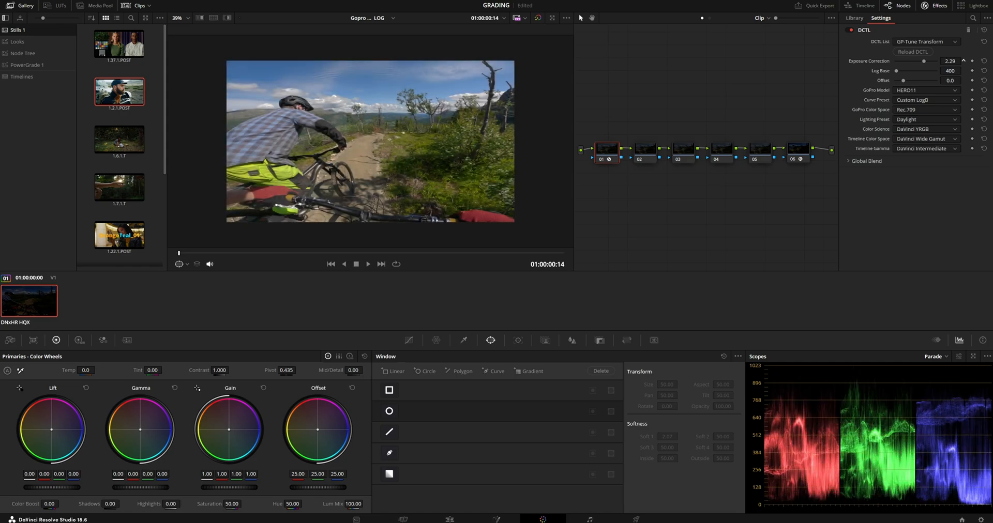
Raise the GP-Tune DCTL exposure correction to 2.31 to brighten the clip.
click(965, 59)
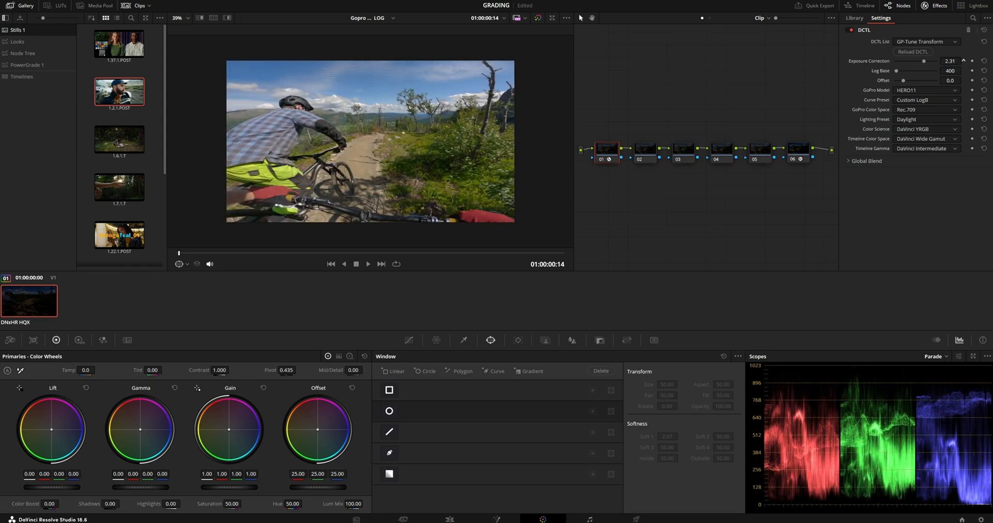
click(949, 60)
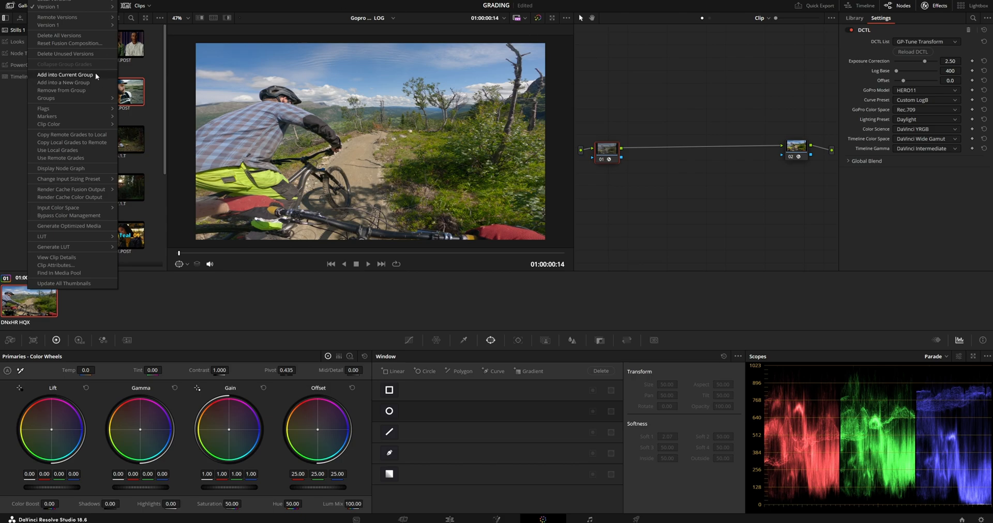
Add the clip to a new group named Gopro LOGB and view its Group Pre-Clip graph.
click(55, 83)
text(Gopro L)
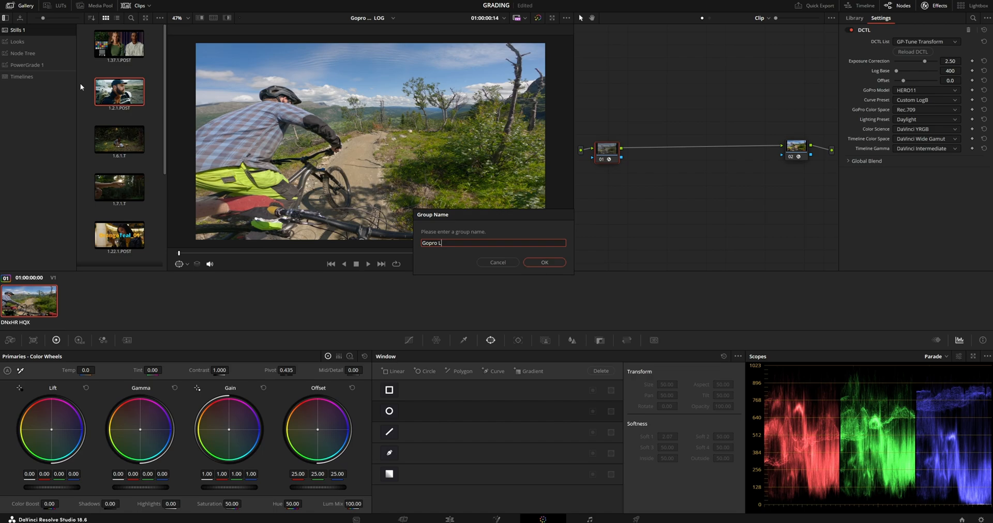
text(OGB)
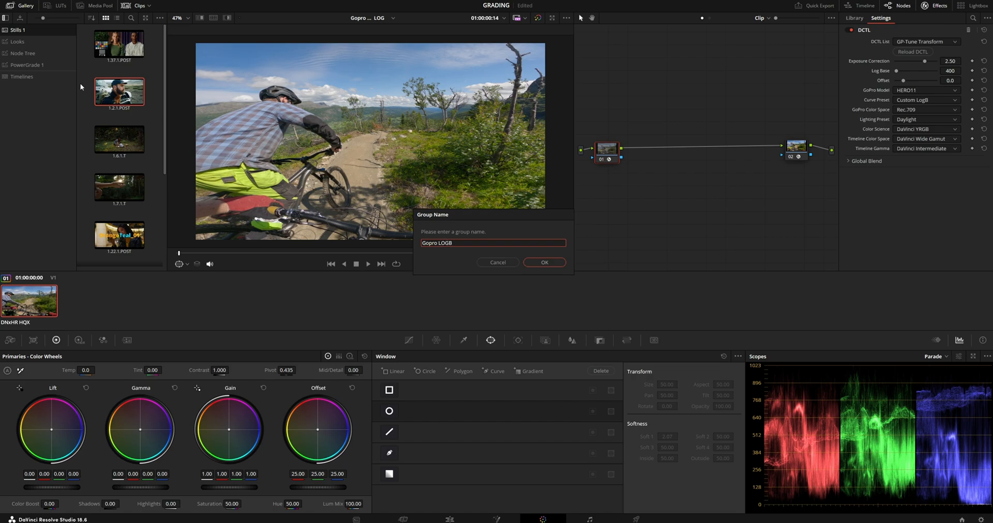
click(544, 263)
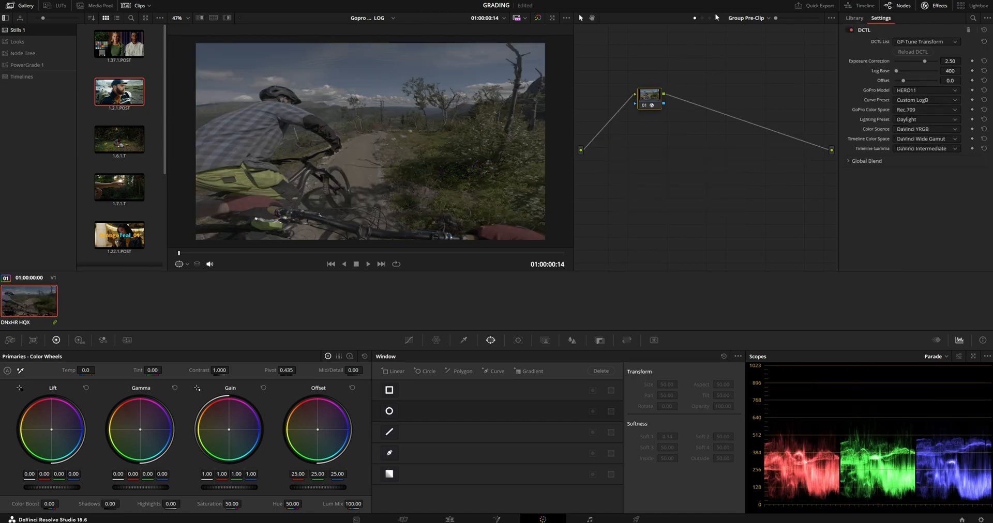
click(853, 18)
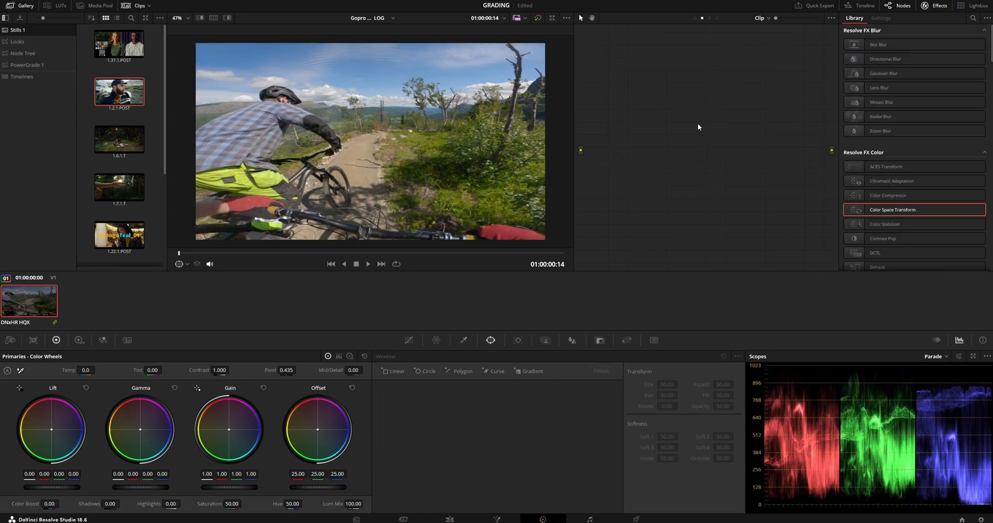
mouse_move(572, 141)
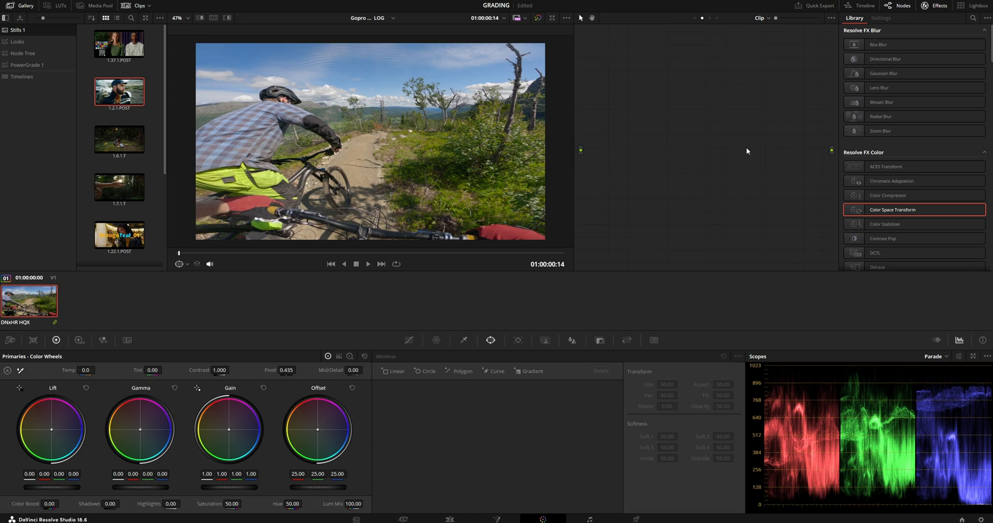
mouse_move(629, 135)
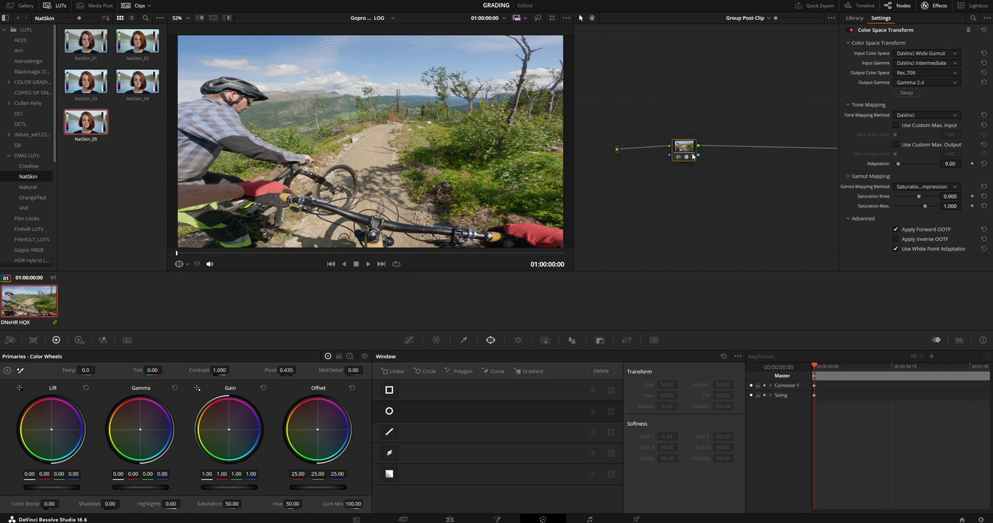
Bring up the clip thumbnail's options menu for grouping.
right_click(29, 301)
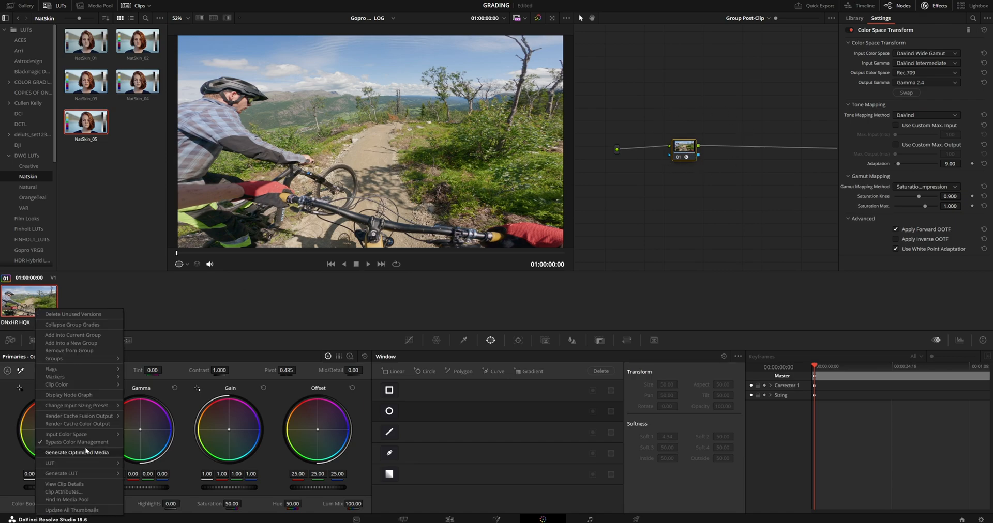
mouse_move(690, 210)
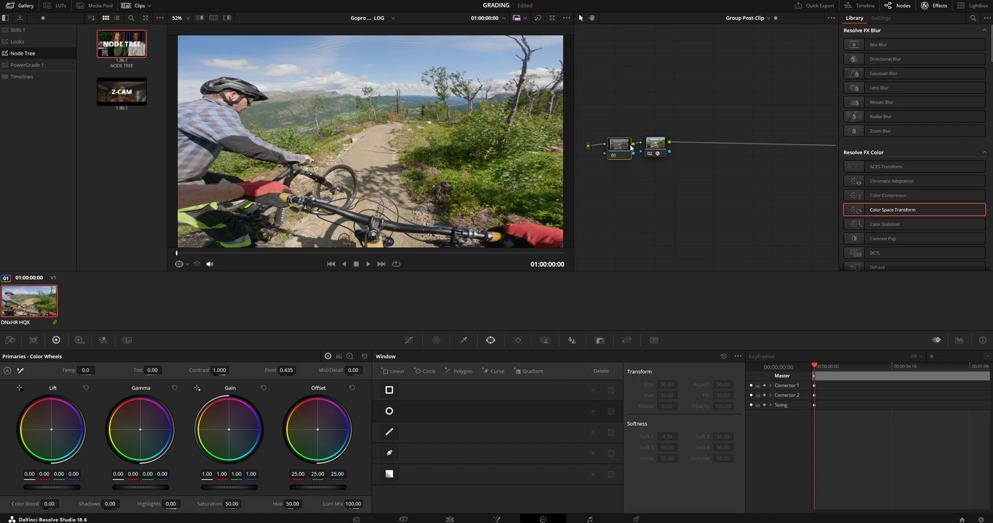
Place an extra corrector node ahead of the CST in Group Post-Clip, then switch to the Clip graph.
drag(618, 146, 663, 180)
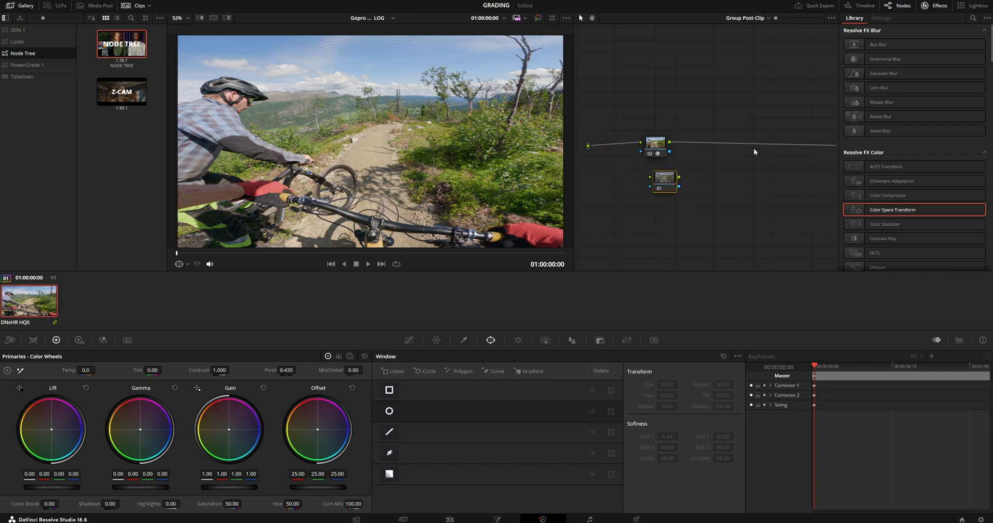
drag(658, 179, 717, 141)
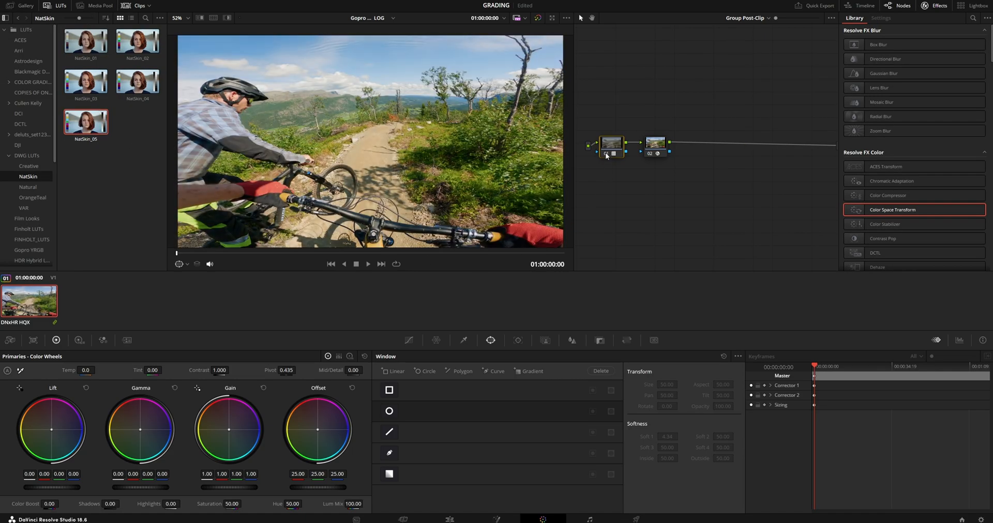
click(750, 18)
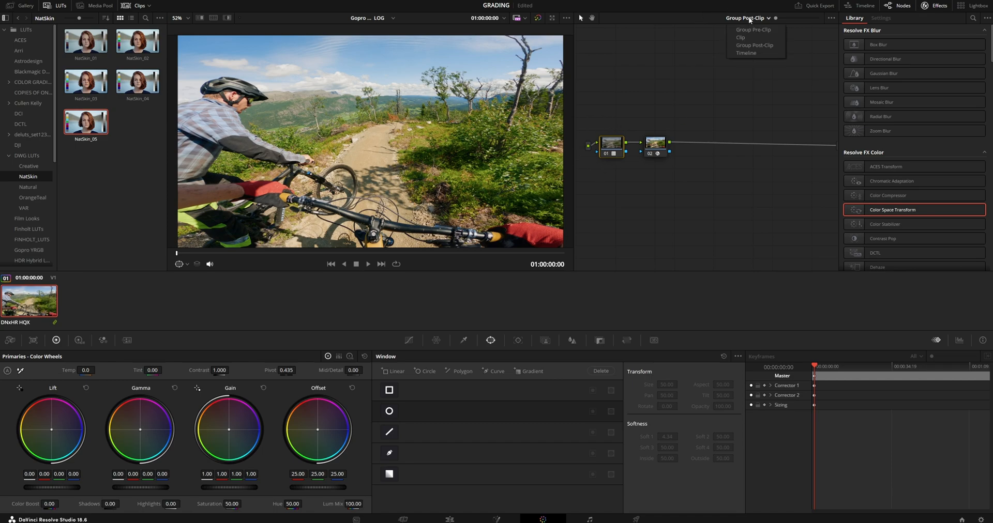
click(739, 37)
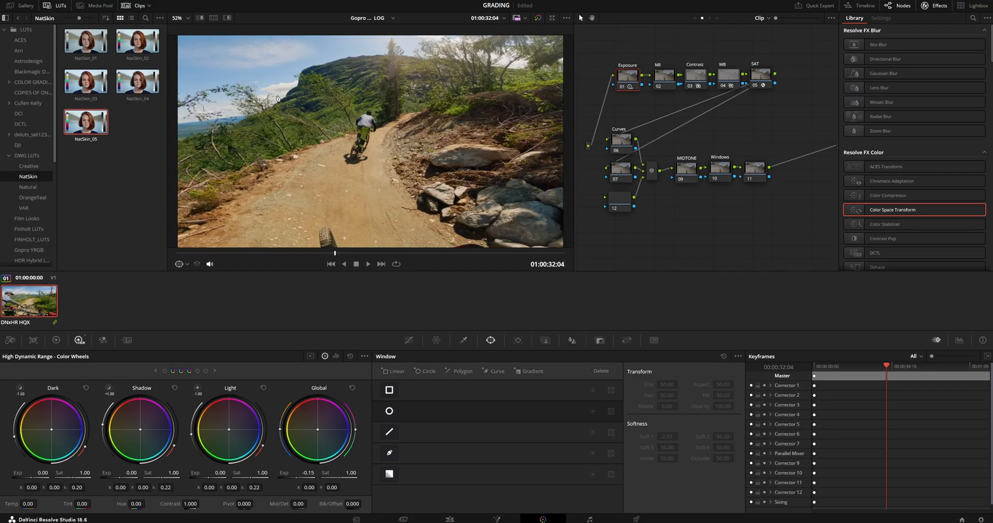
mouse_move(212, 82)
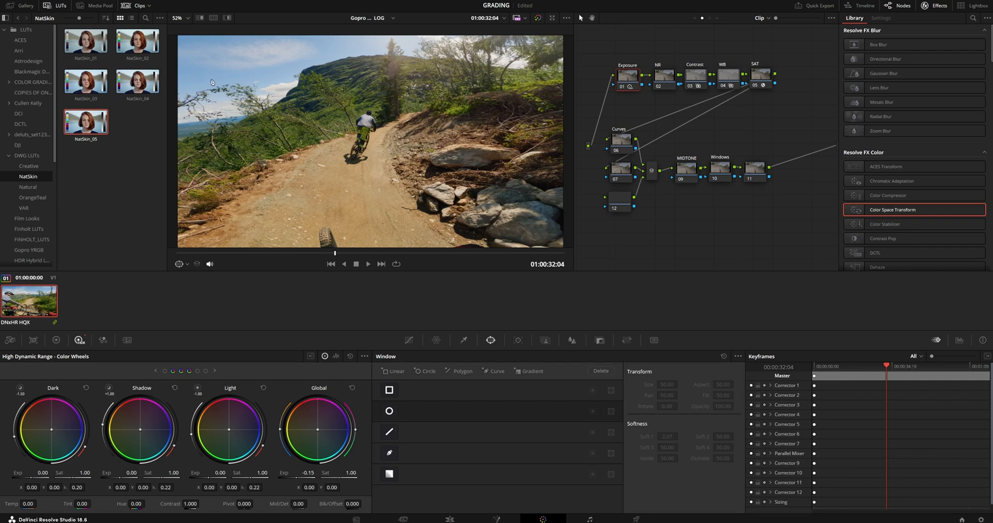